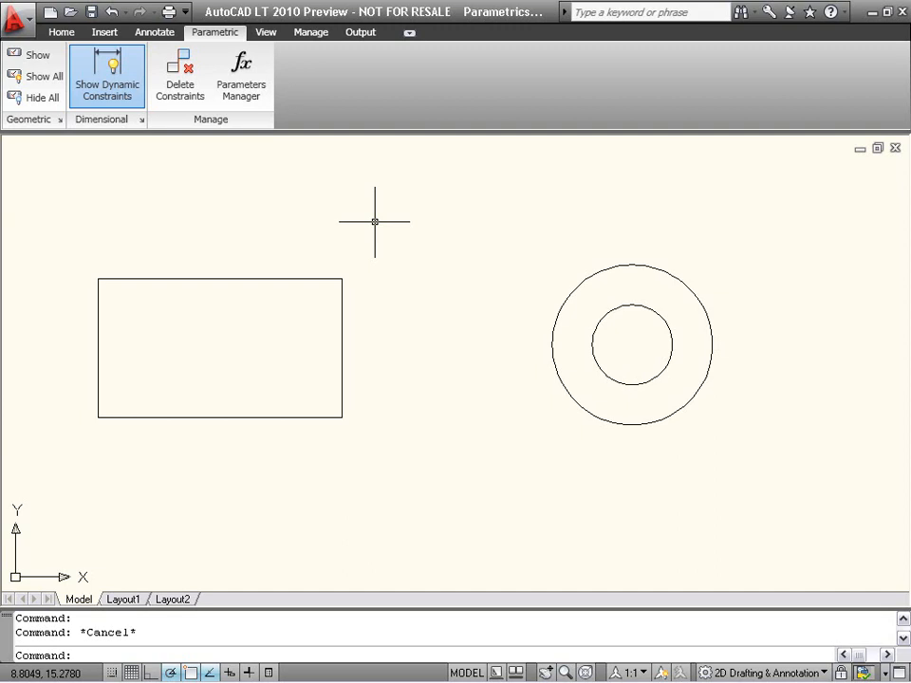
mouse_move(353, 226)
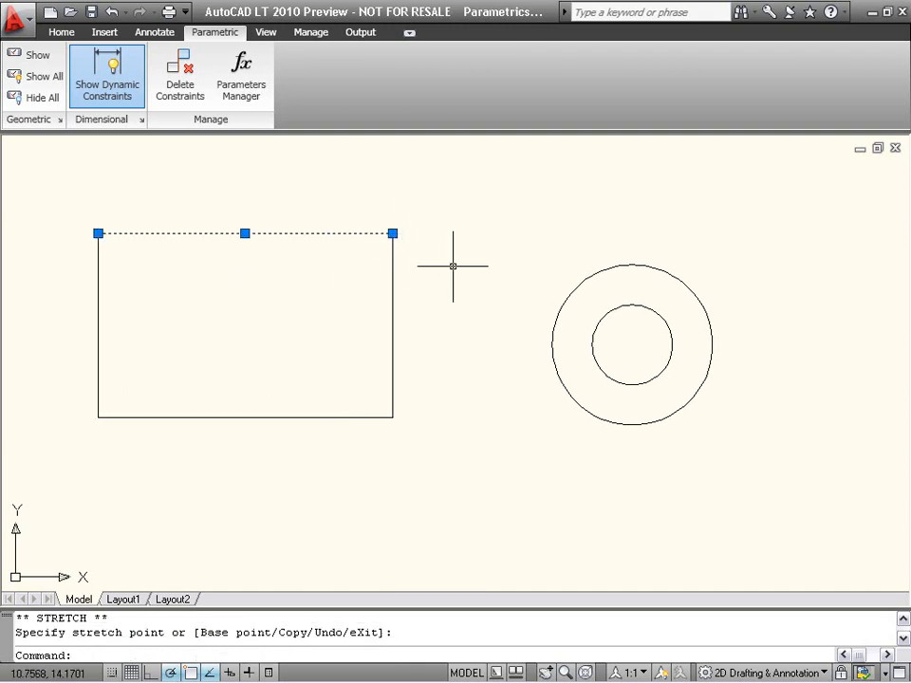
Step: Cancel the grip-stretch of the rectangle's top edge, leaving it narrower
key("Escape")
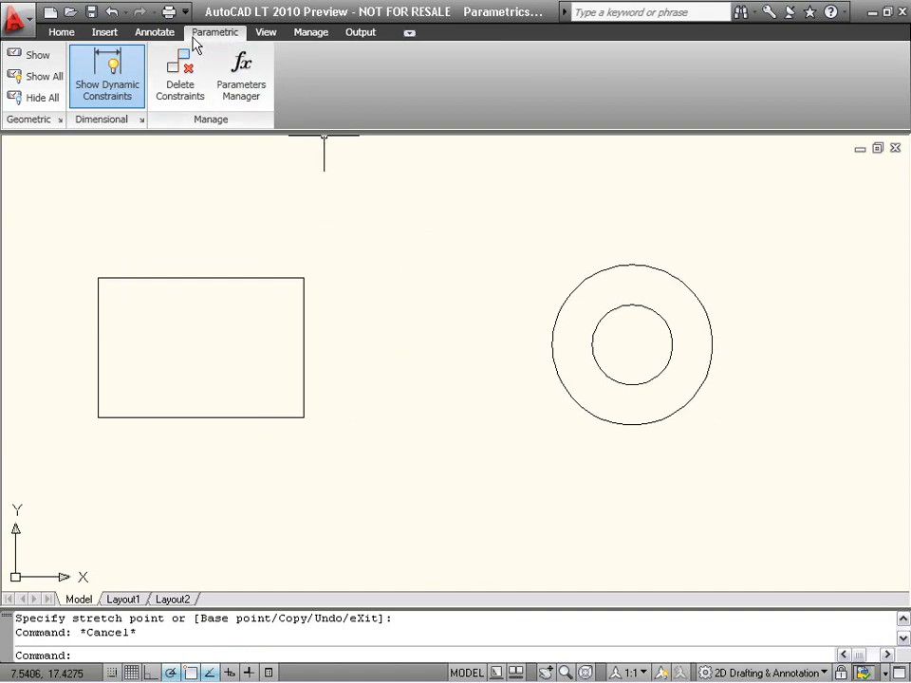
mouse_move(310, 79)
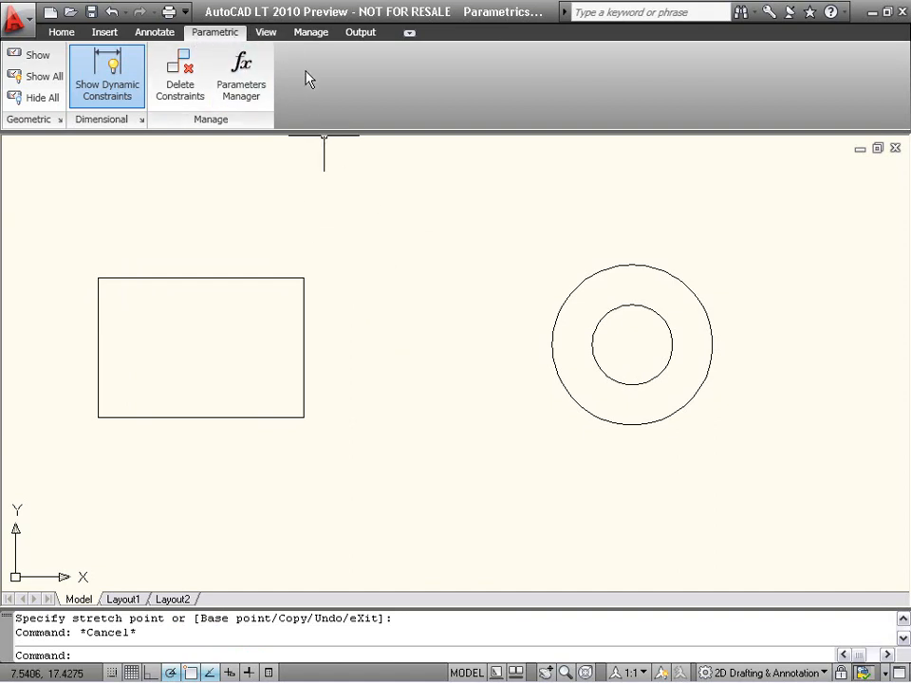
mouse_move(313, 182)
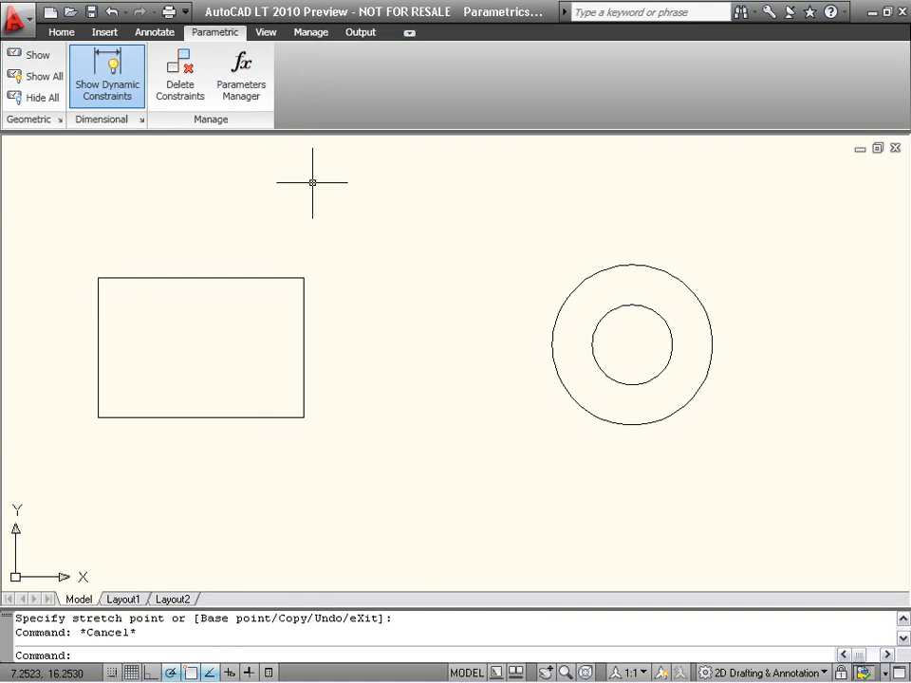
mouse_move(313, 182)
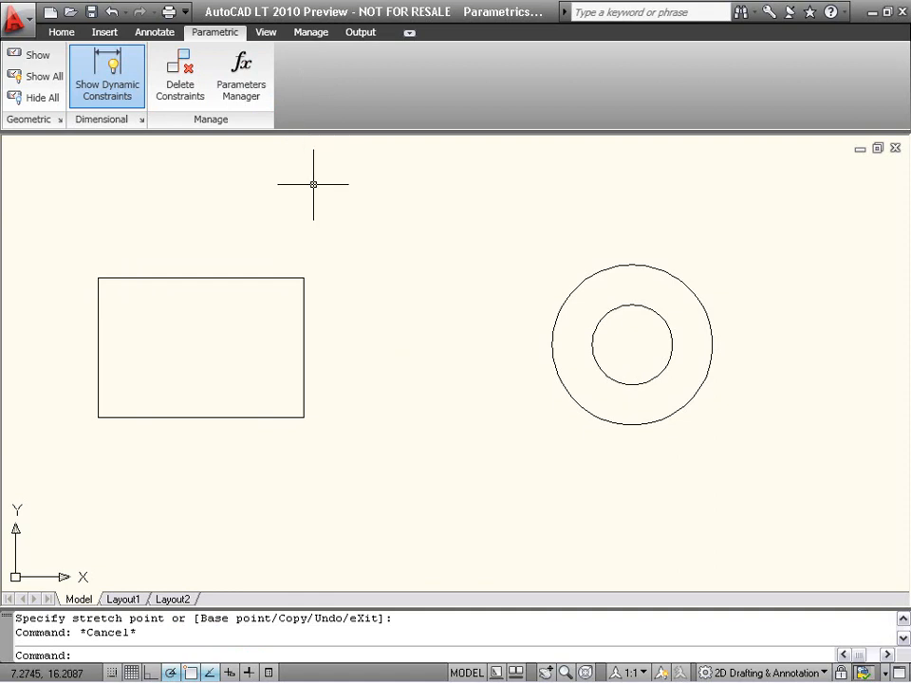
mouse_move(296, 216)
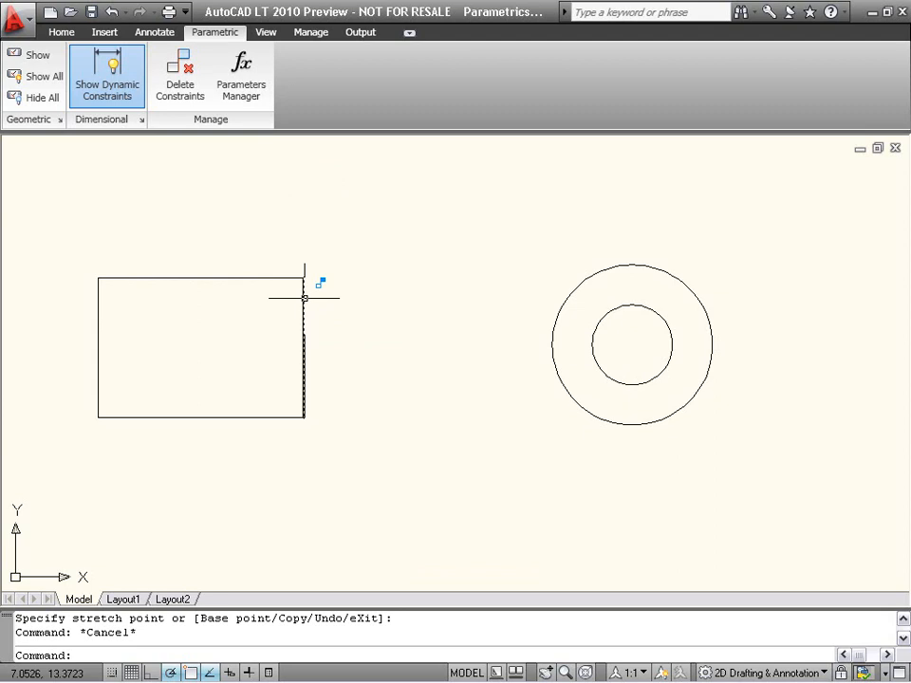
mouse_move(434, 306)
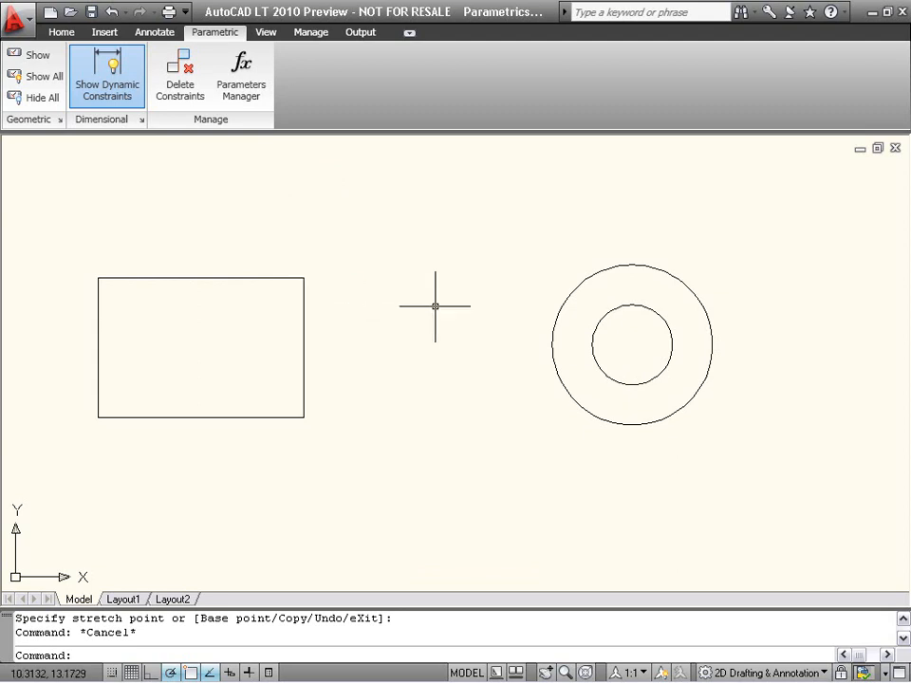
mouse_move(565, 303)
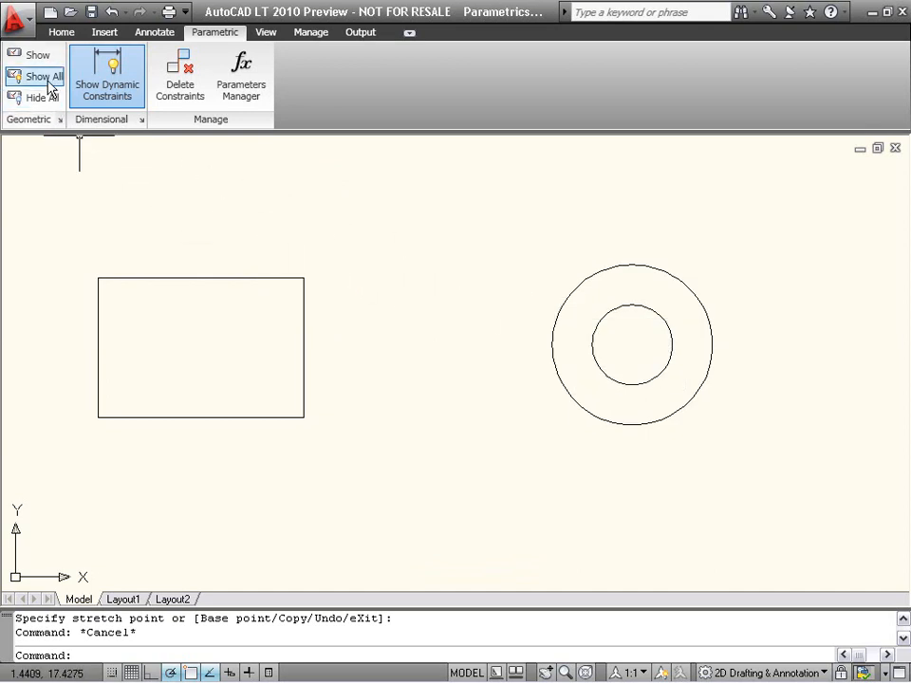
Step: Show All constraint icons on the rectangle and concentric circles
left_click(38, 76)
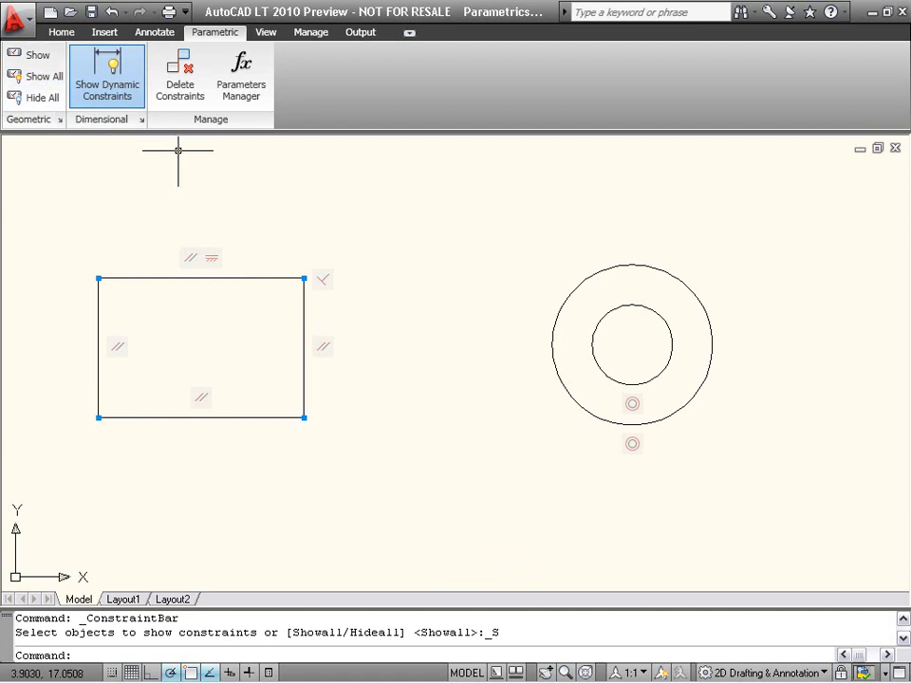
mouse_move(444, 282)
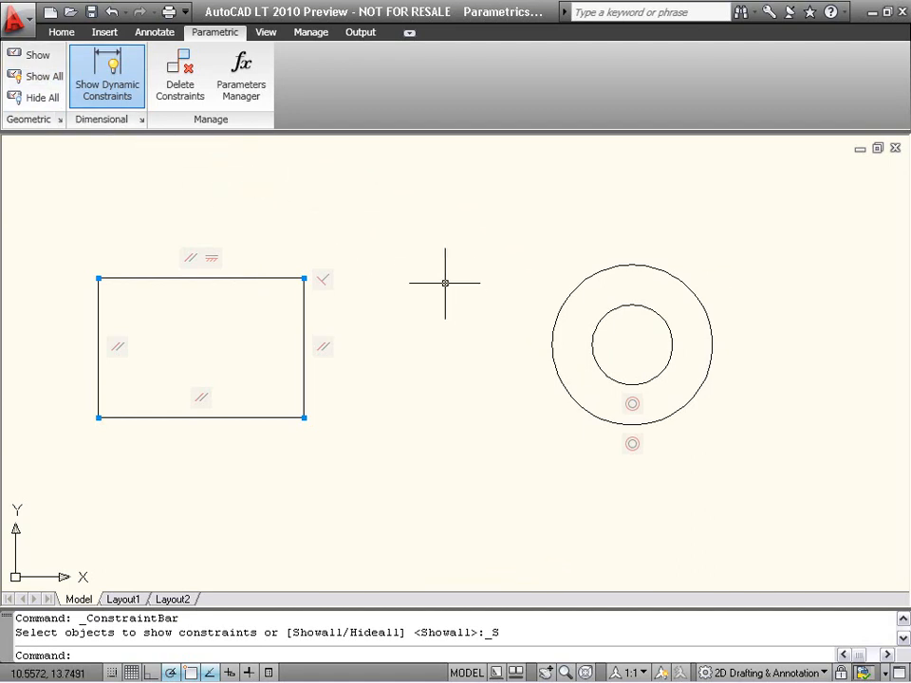
mouse_move(516, 359)
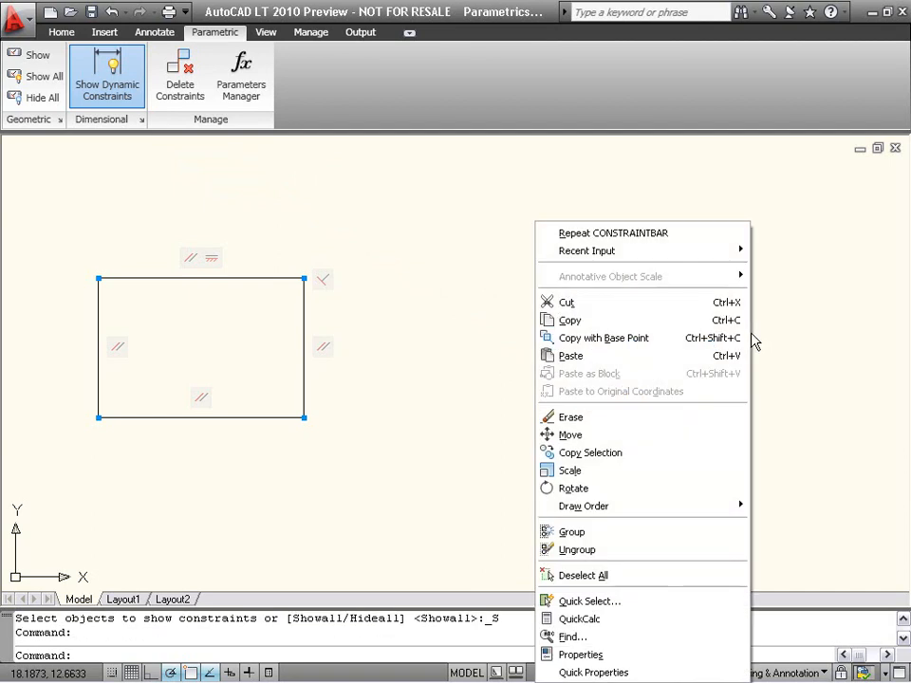
Step: Start a Move on the outer circle of the concentric pair
left_click(569, 435)
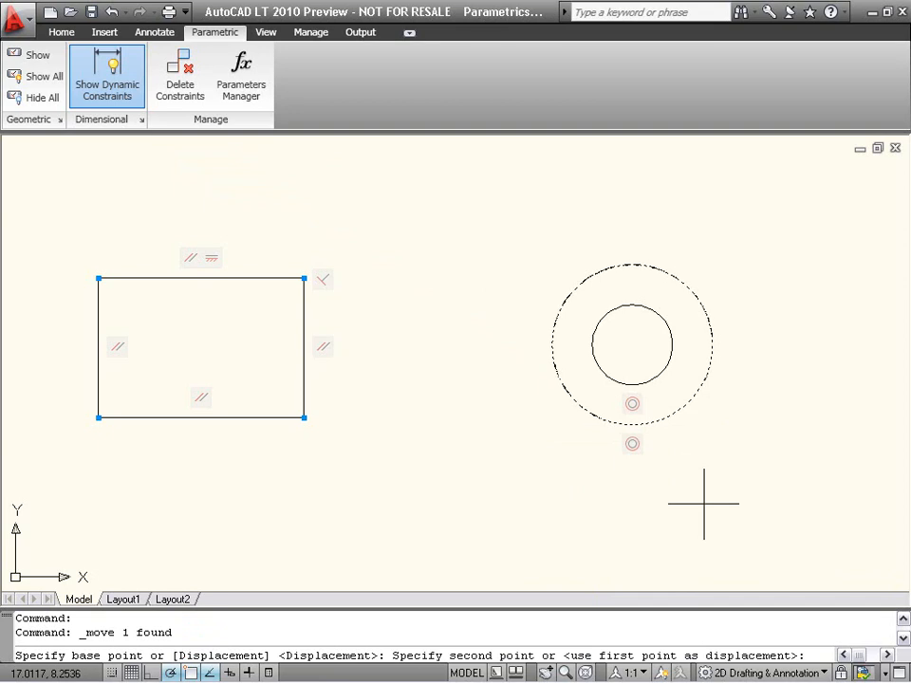